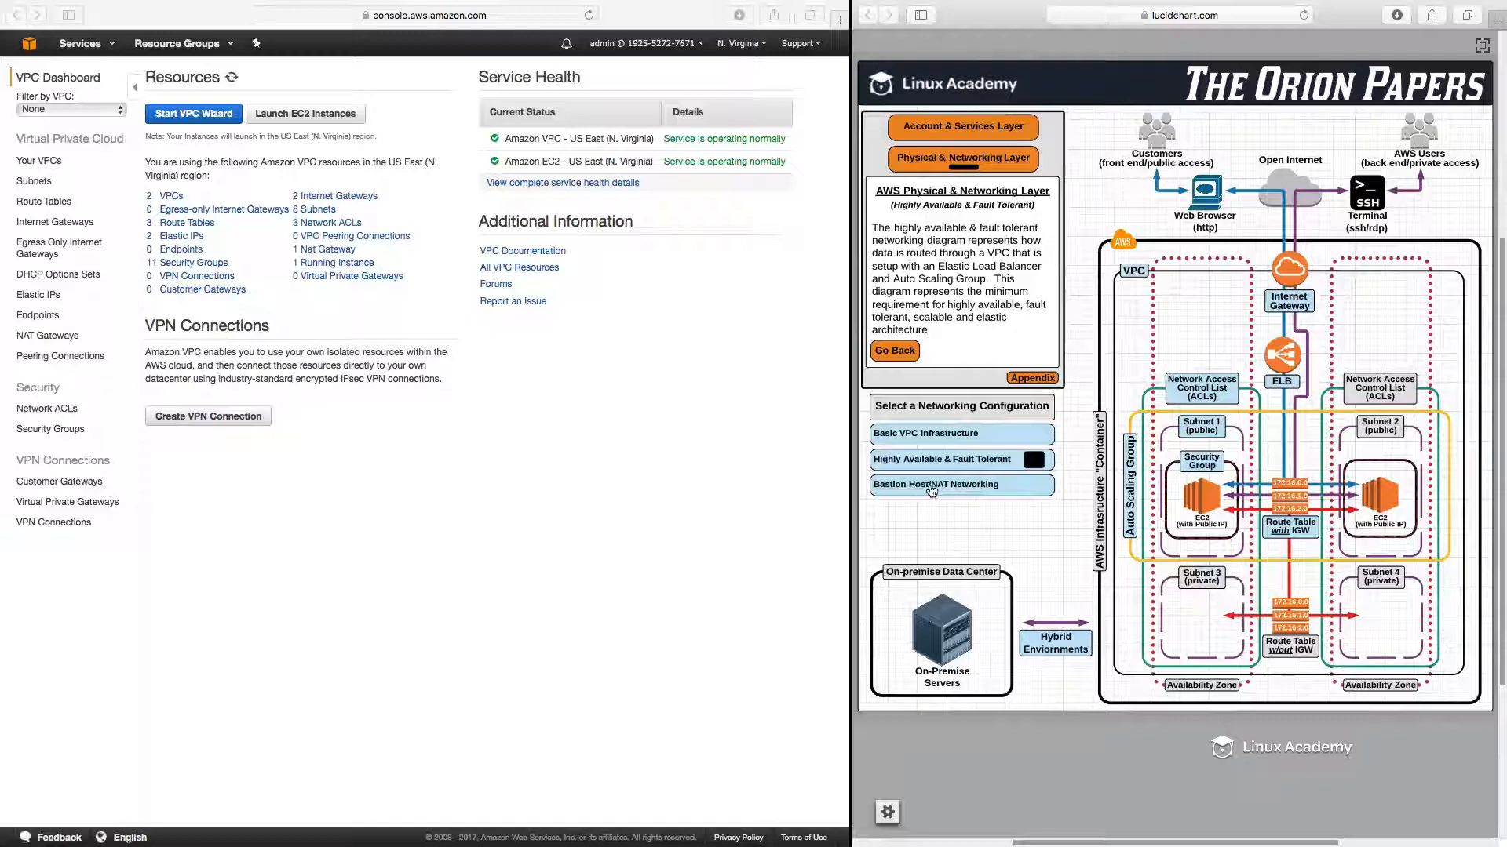
- Select the 'Bastion Host/NAT Networking' configuration, replacing the highly available layout
{"action": "left_click", "coordinate": [936, 484]}
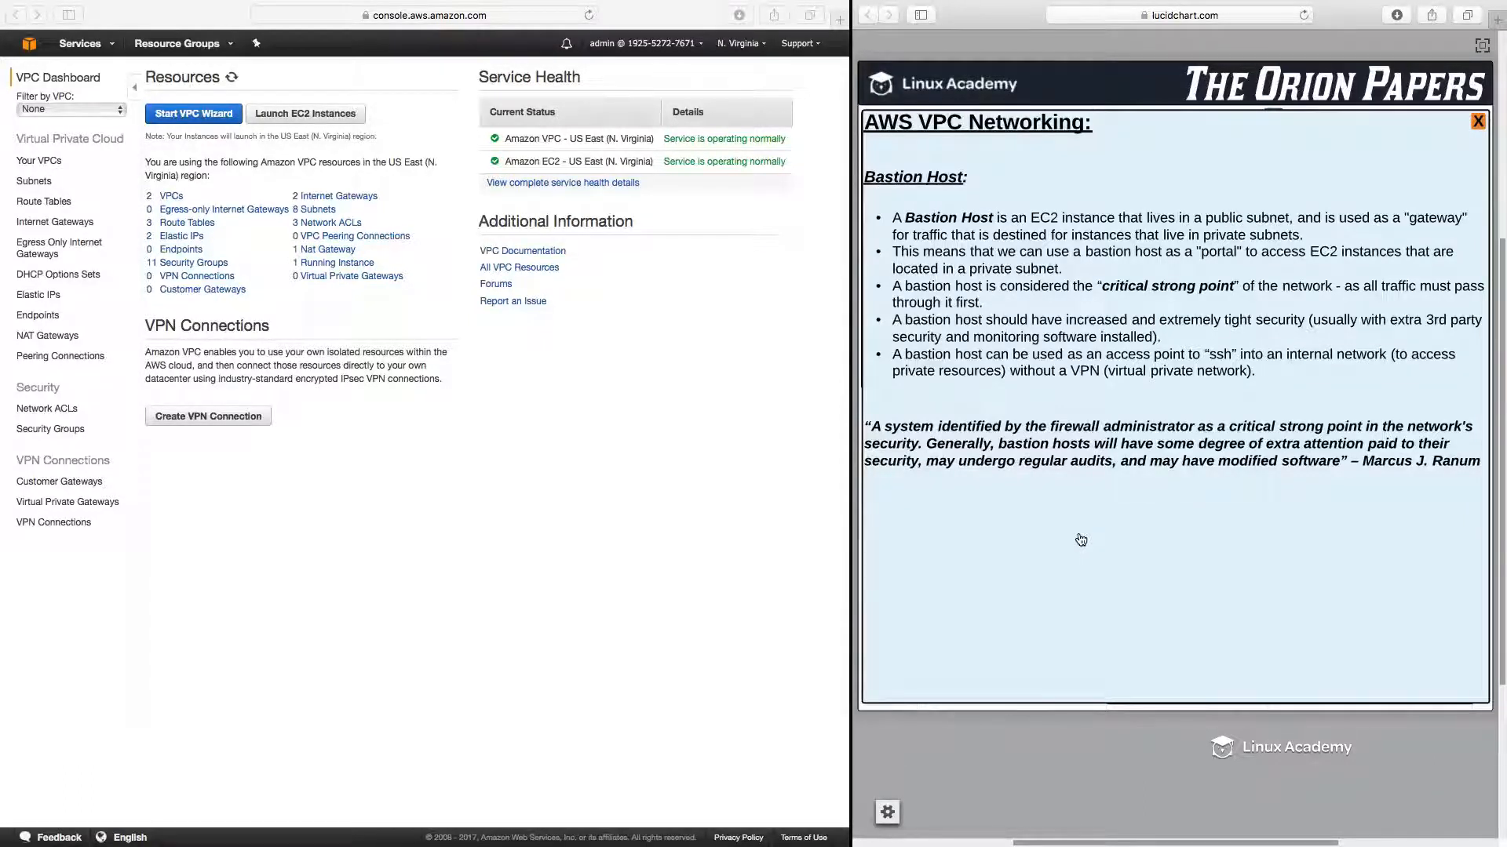
{"action": "mouse_move", "coordinate": [1232, 401]}
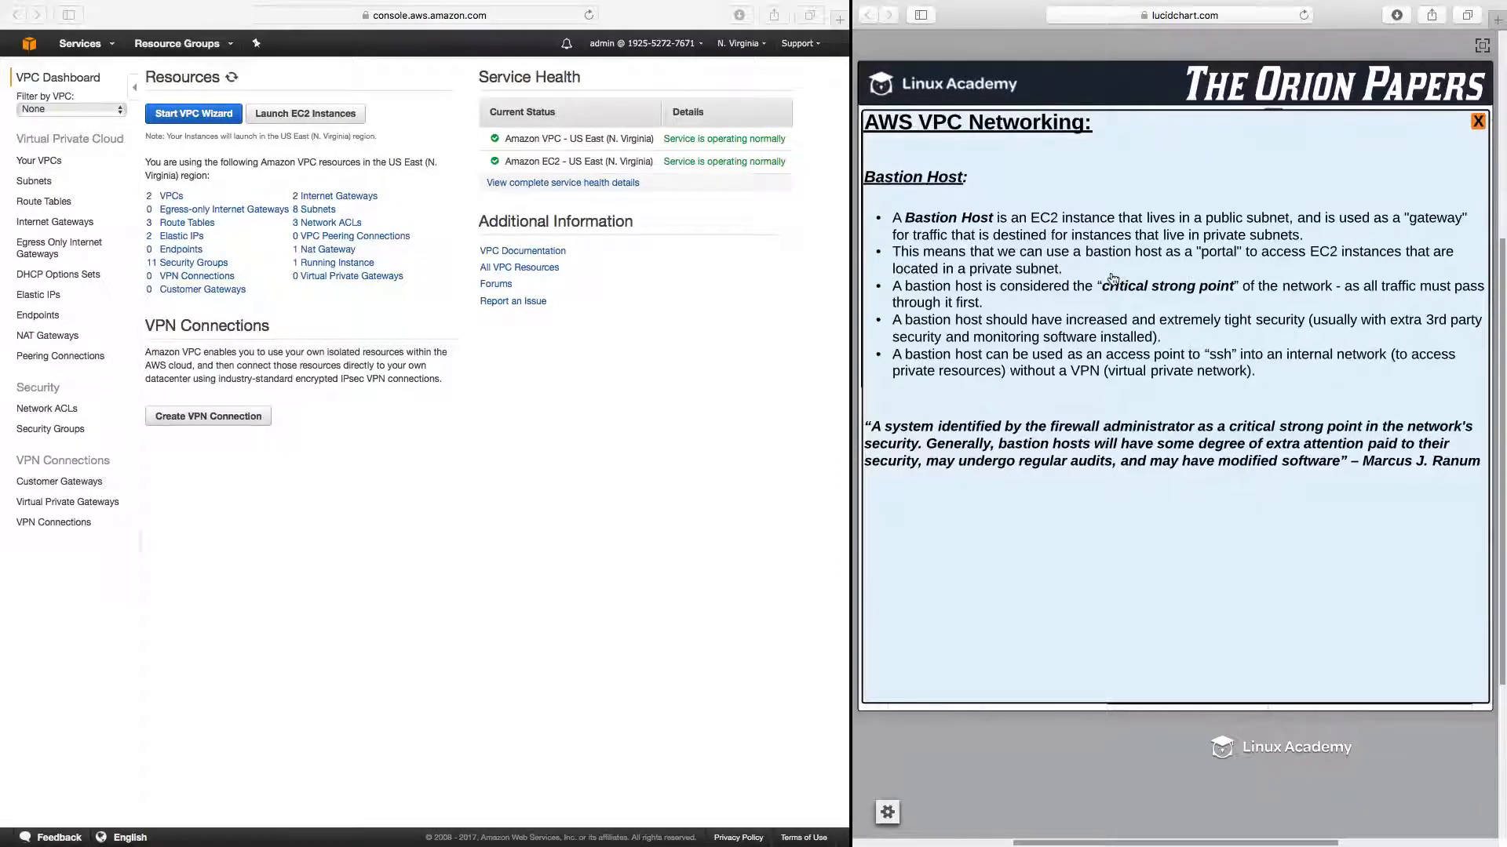
{"action": "mouse_move", "coordinate": [1030, 308]}
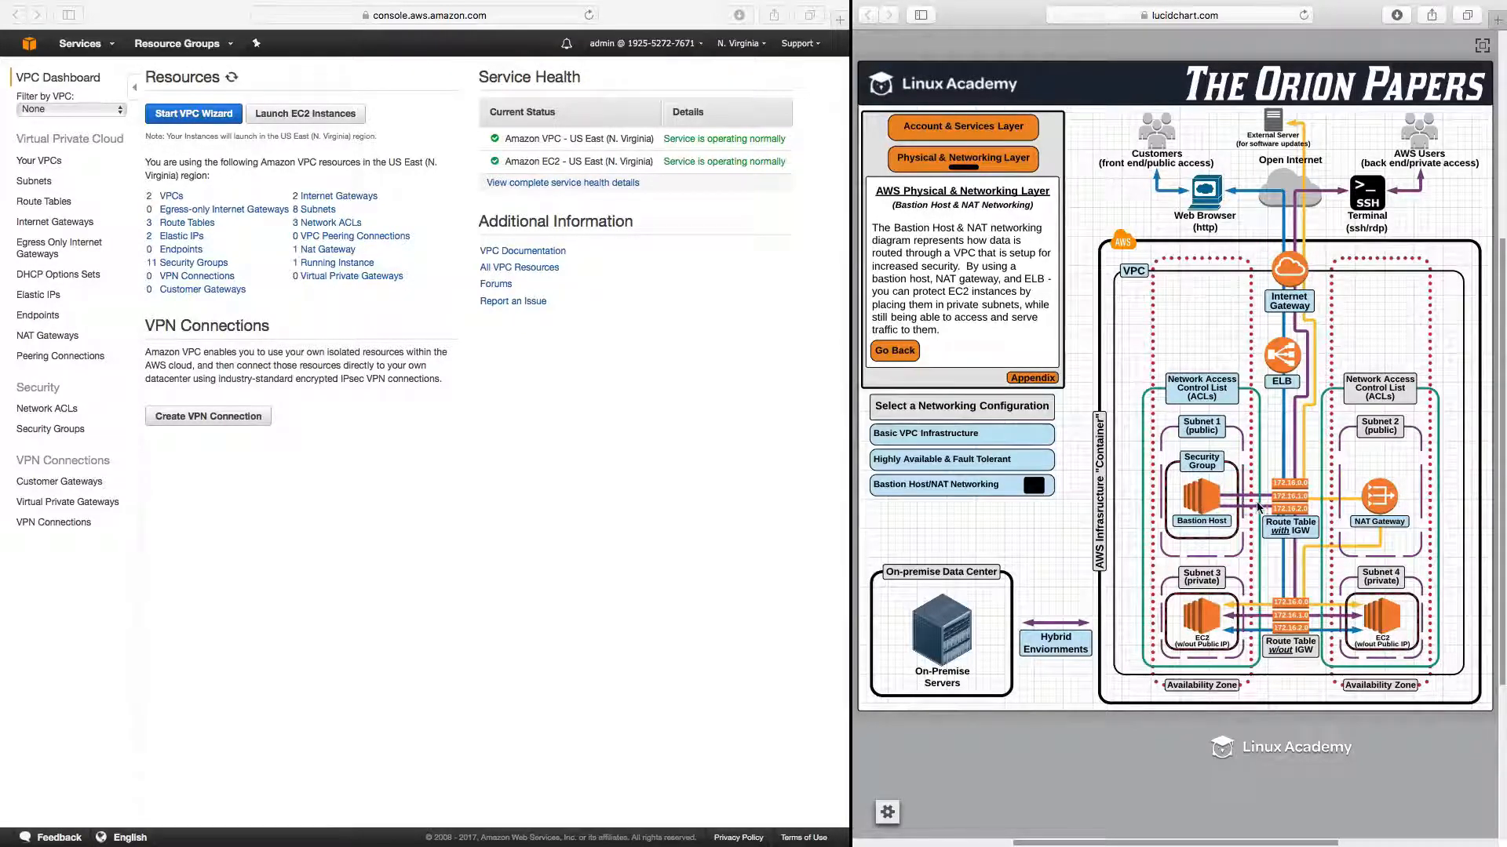
{"action": "mouse_move", "coordinate": [1211, 547]}
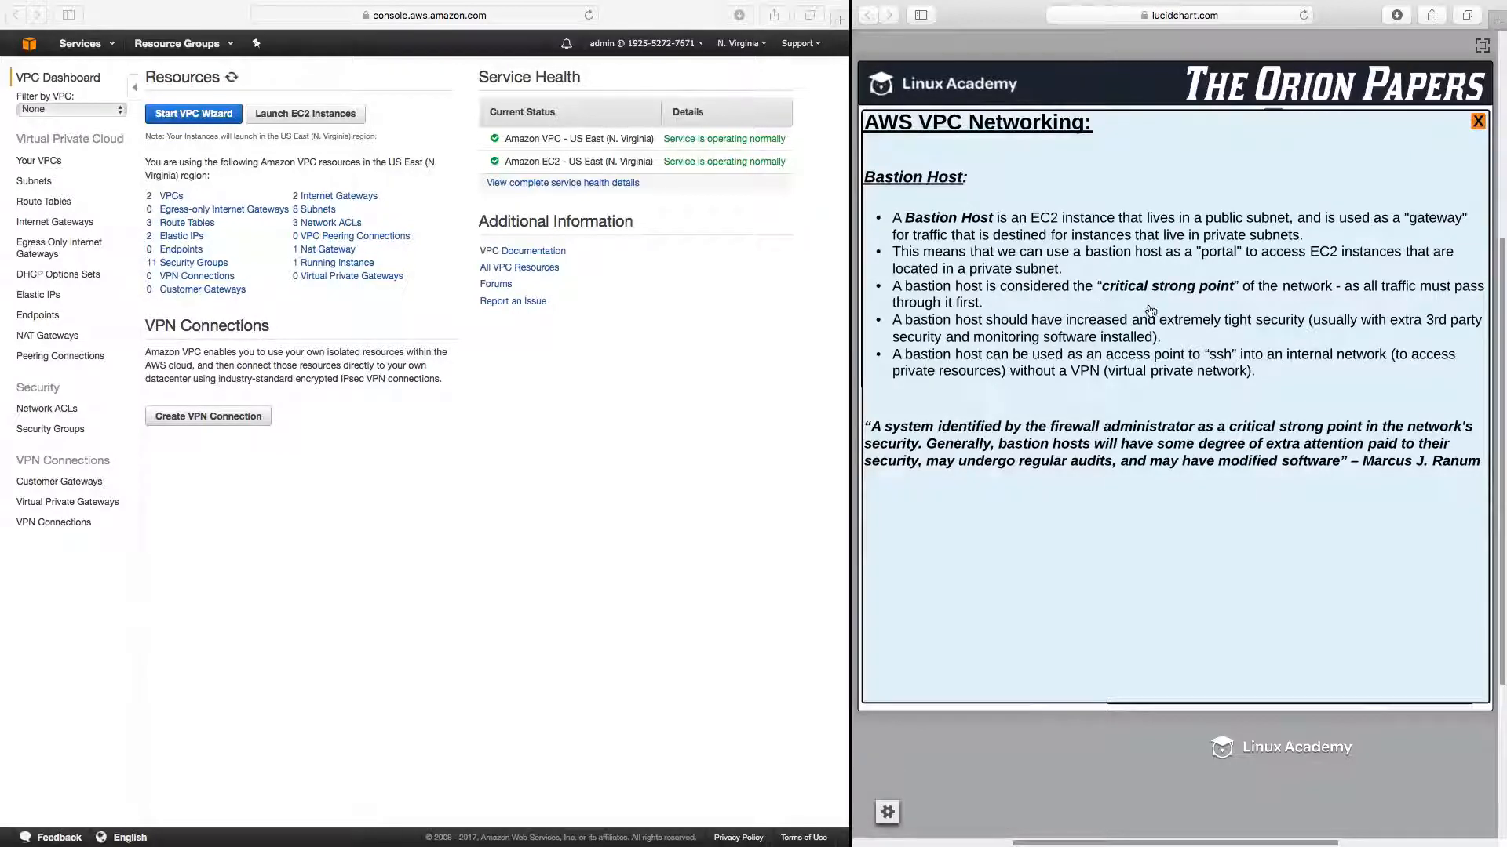
{"action": "mouse_move", "coordinate": [1228, 306]}
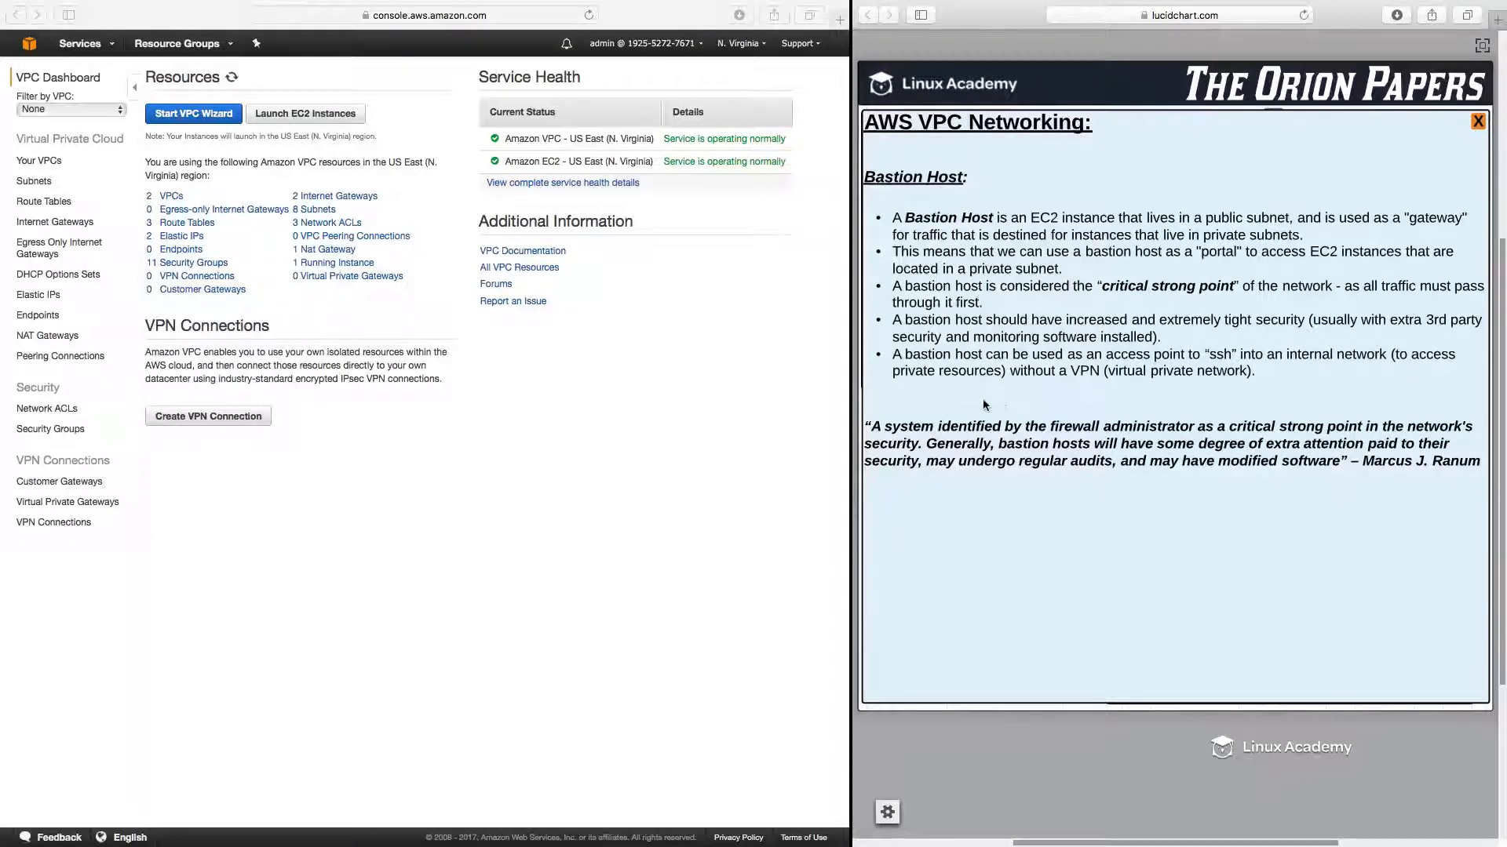
{"action": "mouse_move", "coordinate": [1069, 547]}
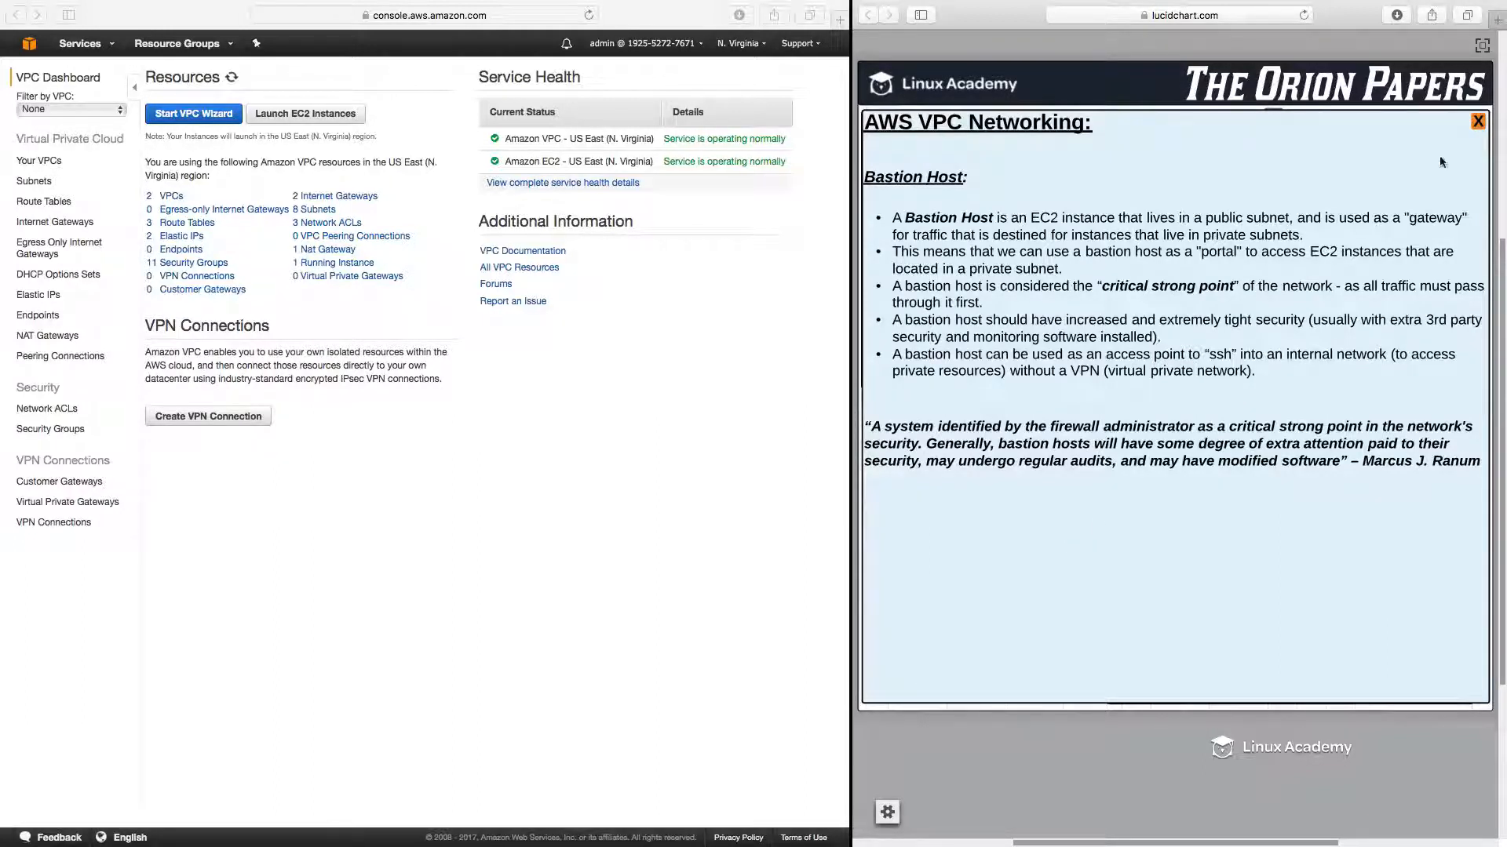
{"action": "left_click", "coordinate": [1477, 122]}
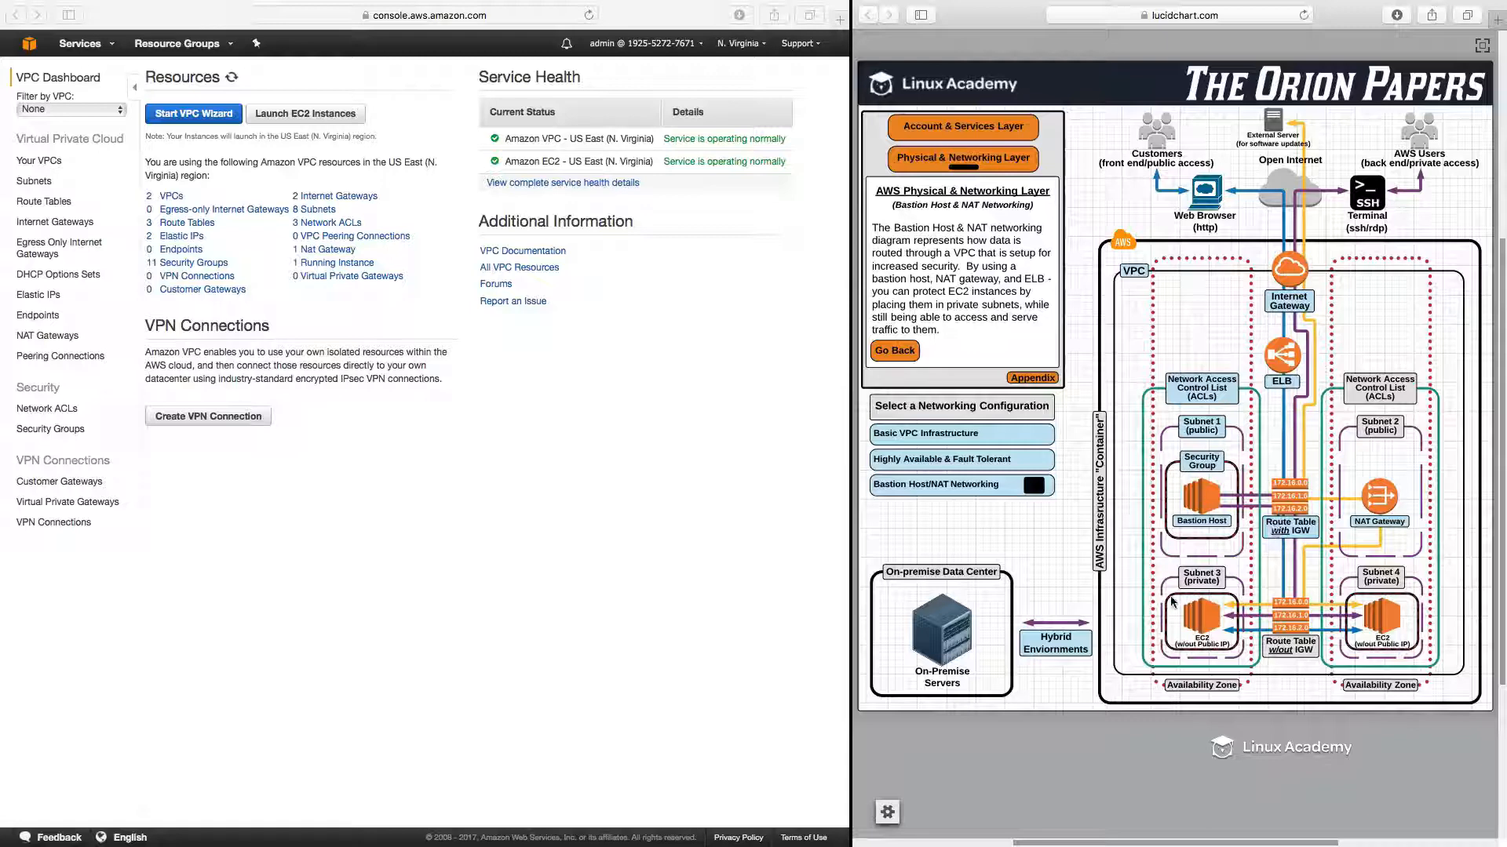
{"action": "mouse_move", "coordinate": [1413, 622]}
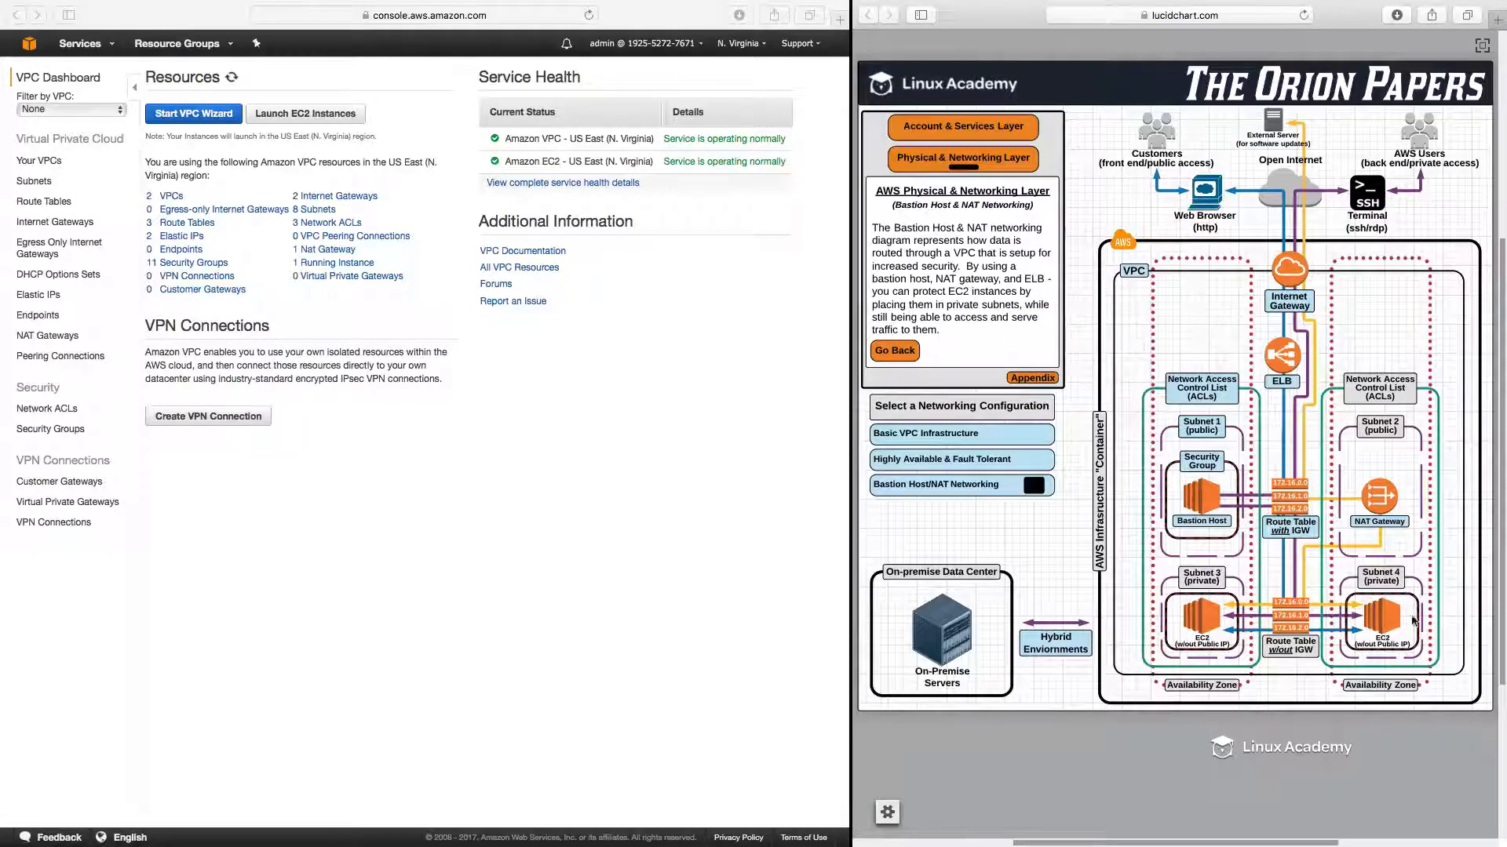
{"action": "mouse_move", "coordinate": [1297, 680]}
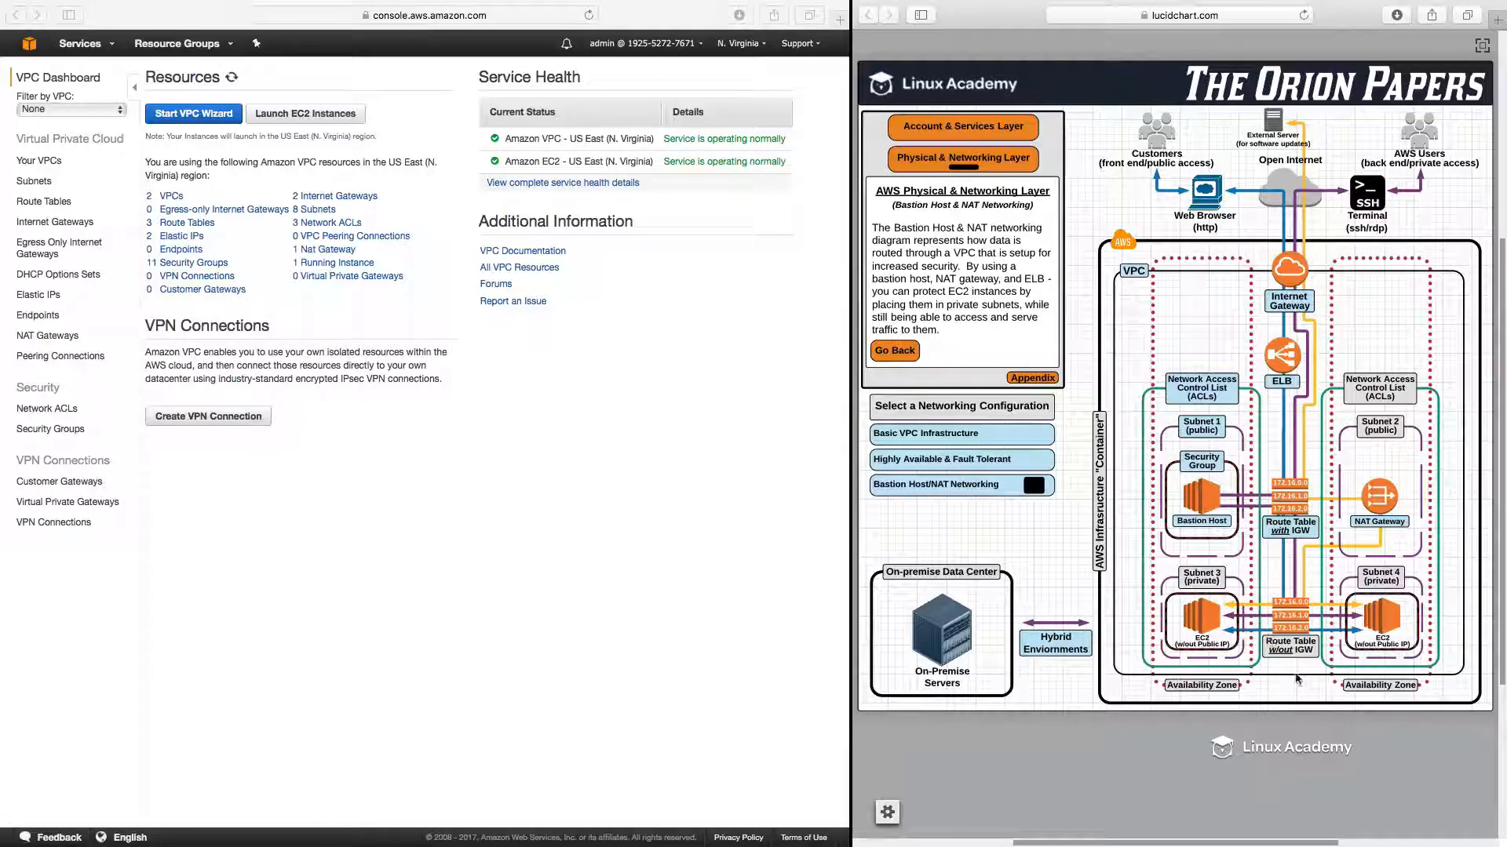
{"action": "mouse_move", "coordinate": [1341, 616]}
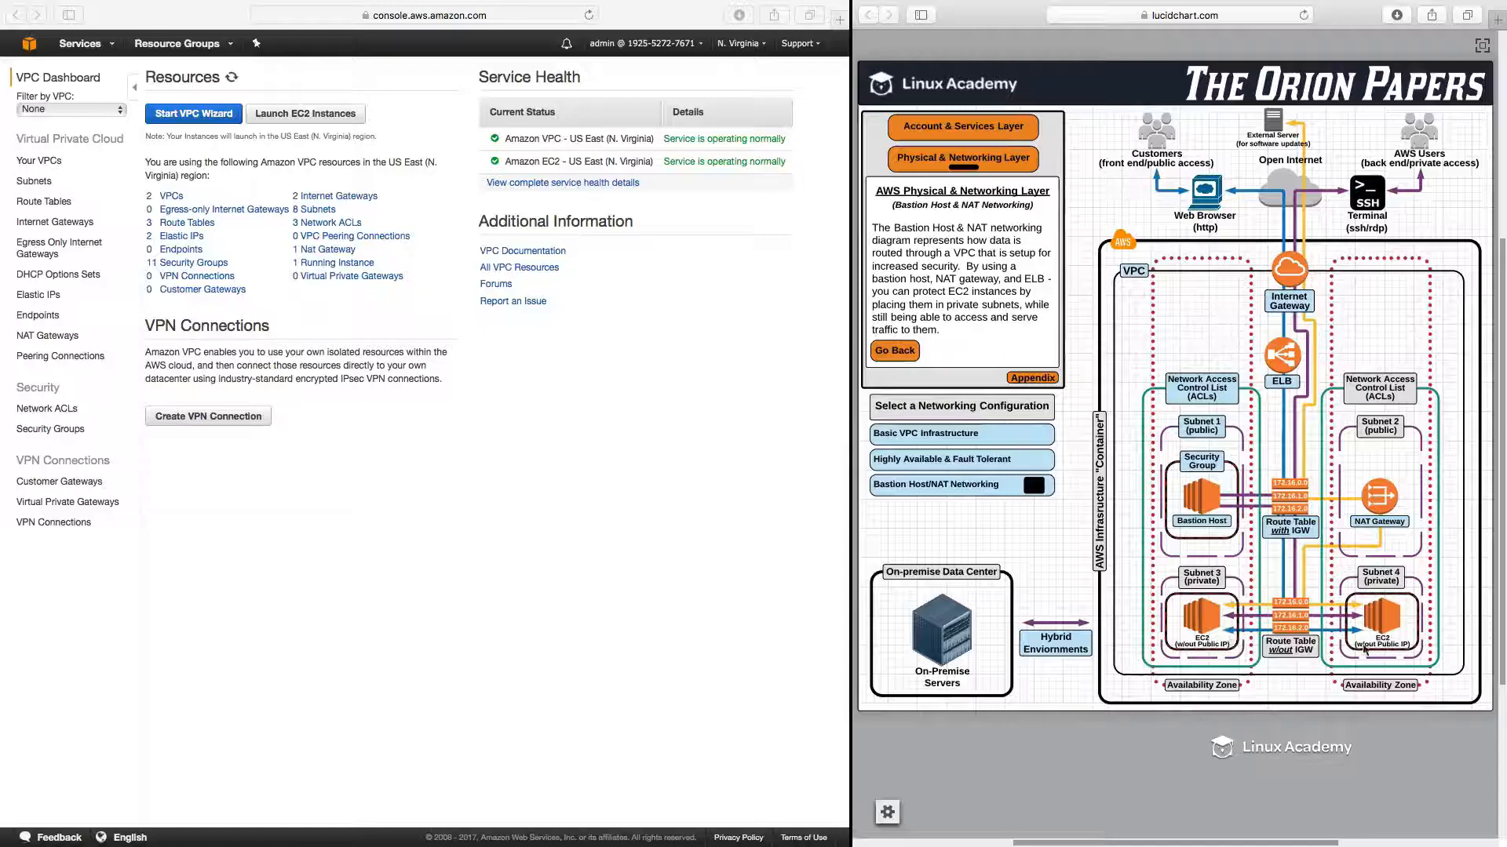
{"action": "mouse_move", "coordinate": [1391, 621]}
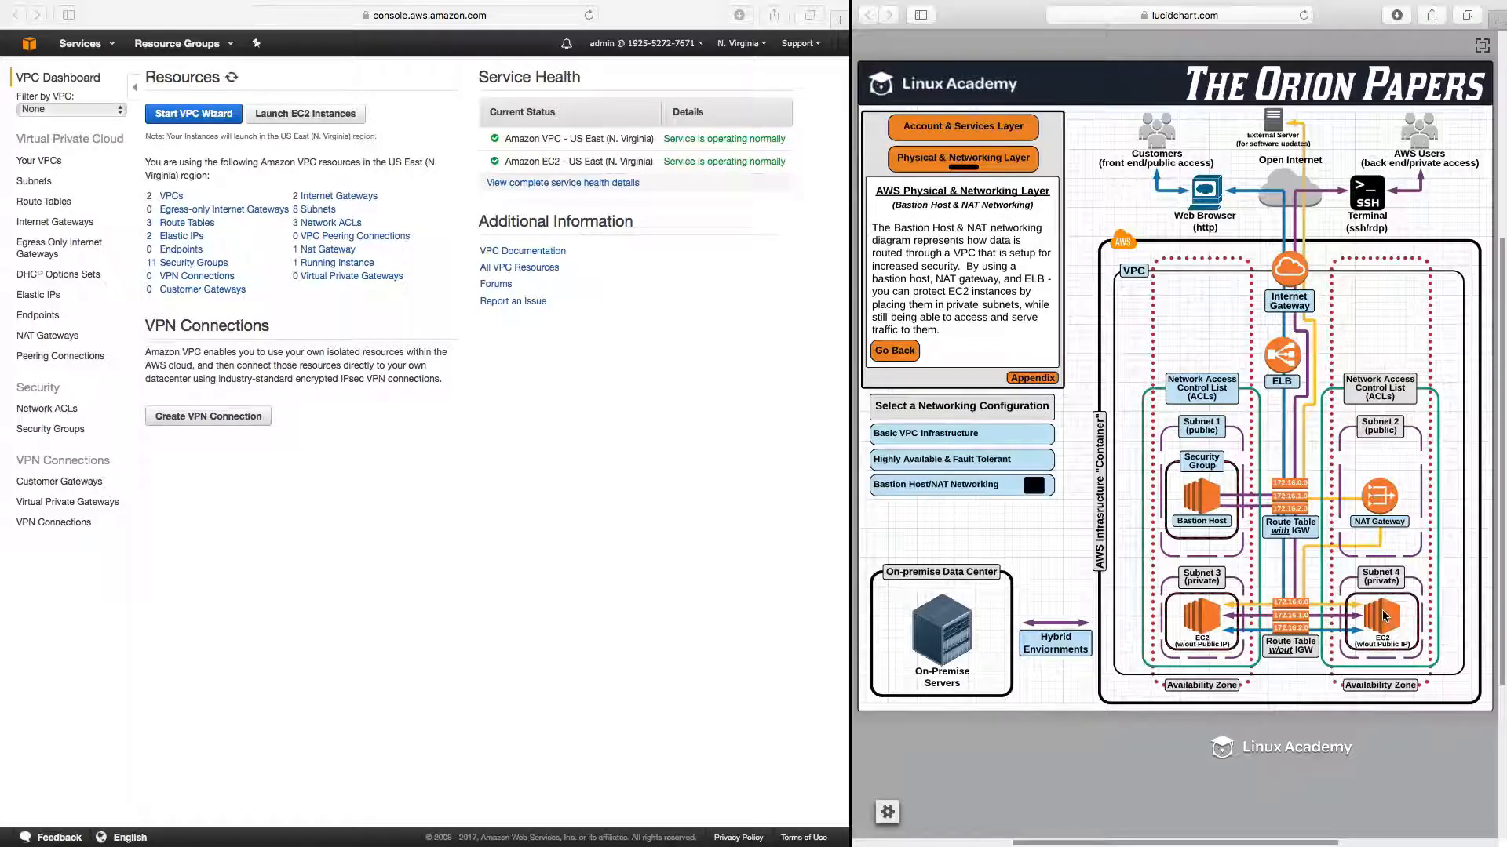
{"action": "mouse_move", "coordinate": [1374, 598]}
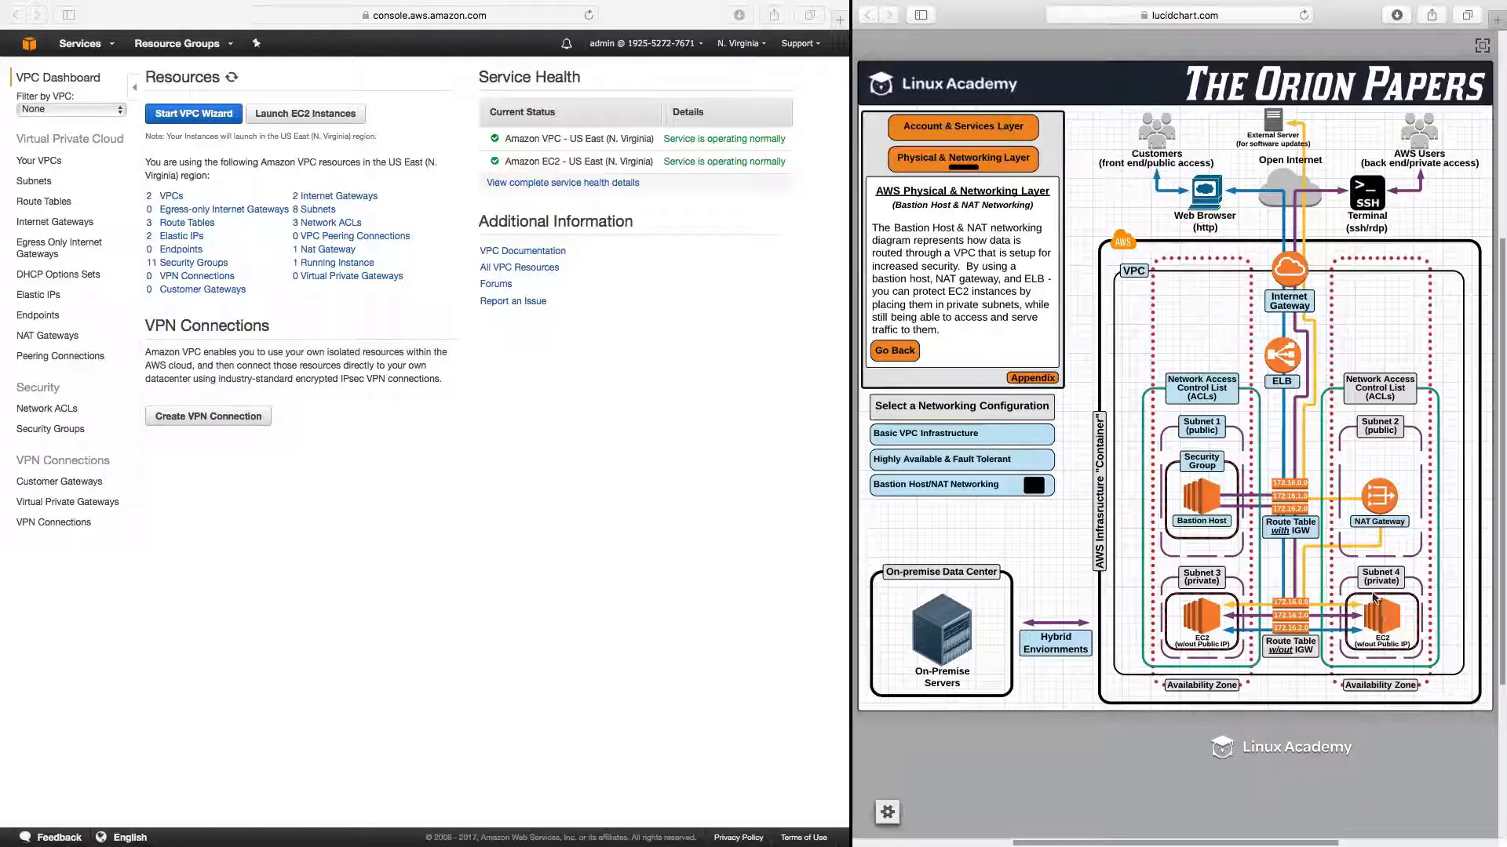
{"action": "mouse_move", "coordinate": [1268, 559]}
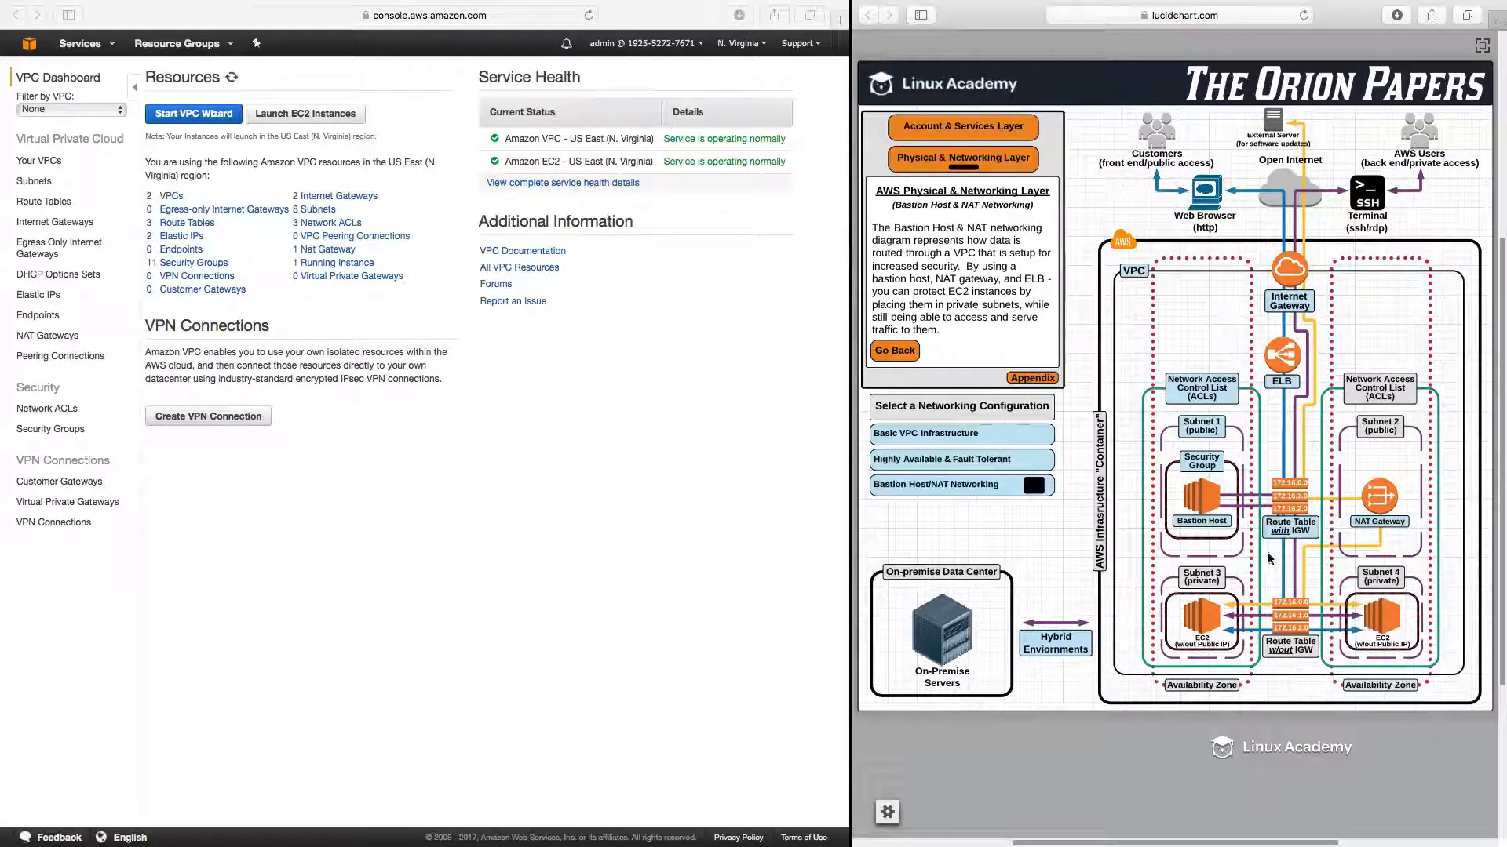
{"action": "mouse_move", "coordinate": [1199, 598]}
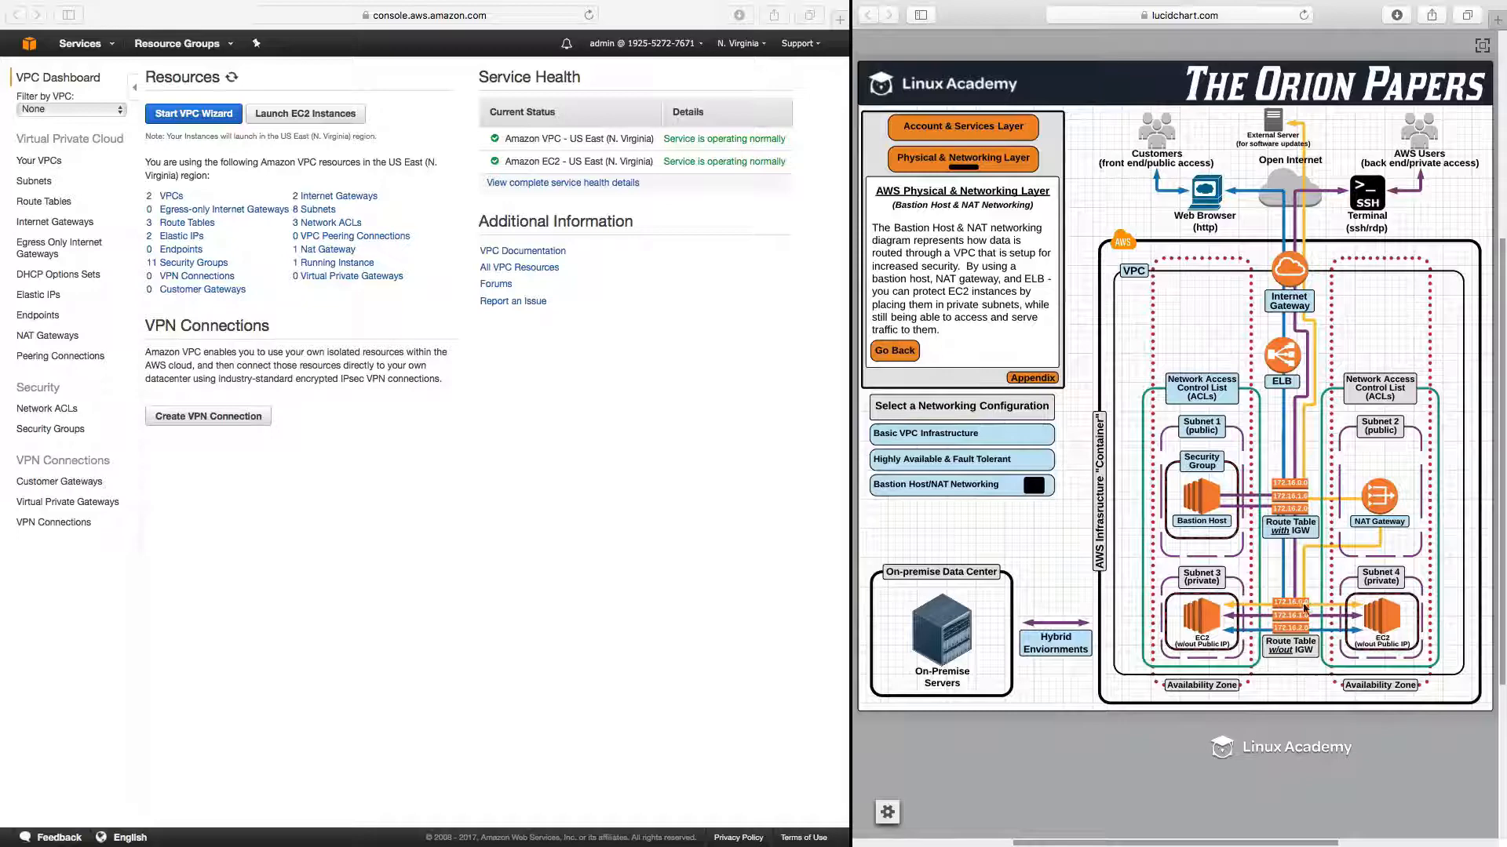
{"action": "mouse_move", "coordinate": [1374, 540]}
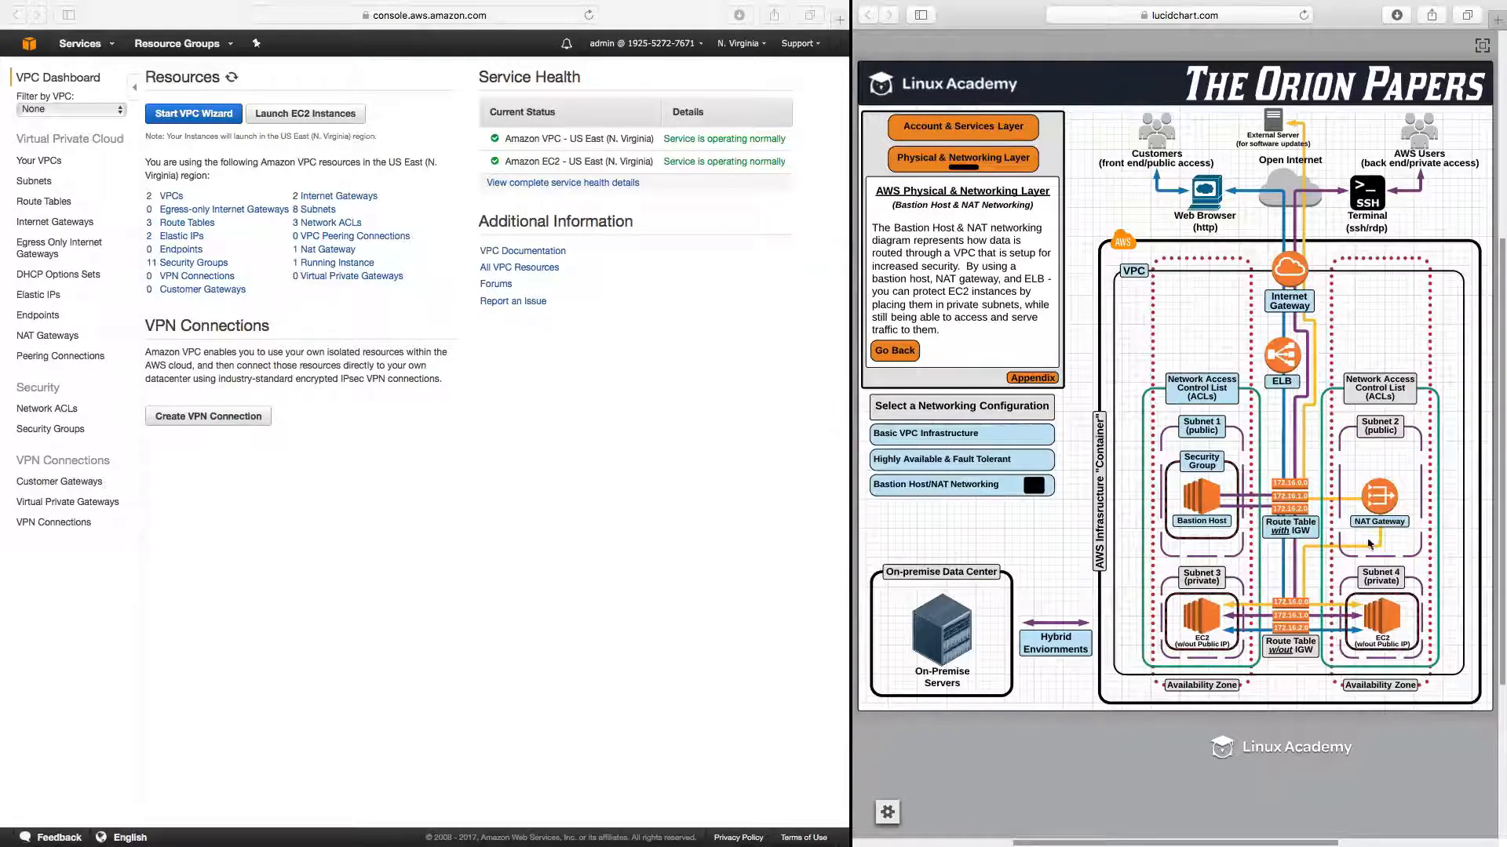
{"action": "left_click", "coordinate": [1376, 496]}
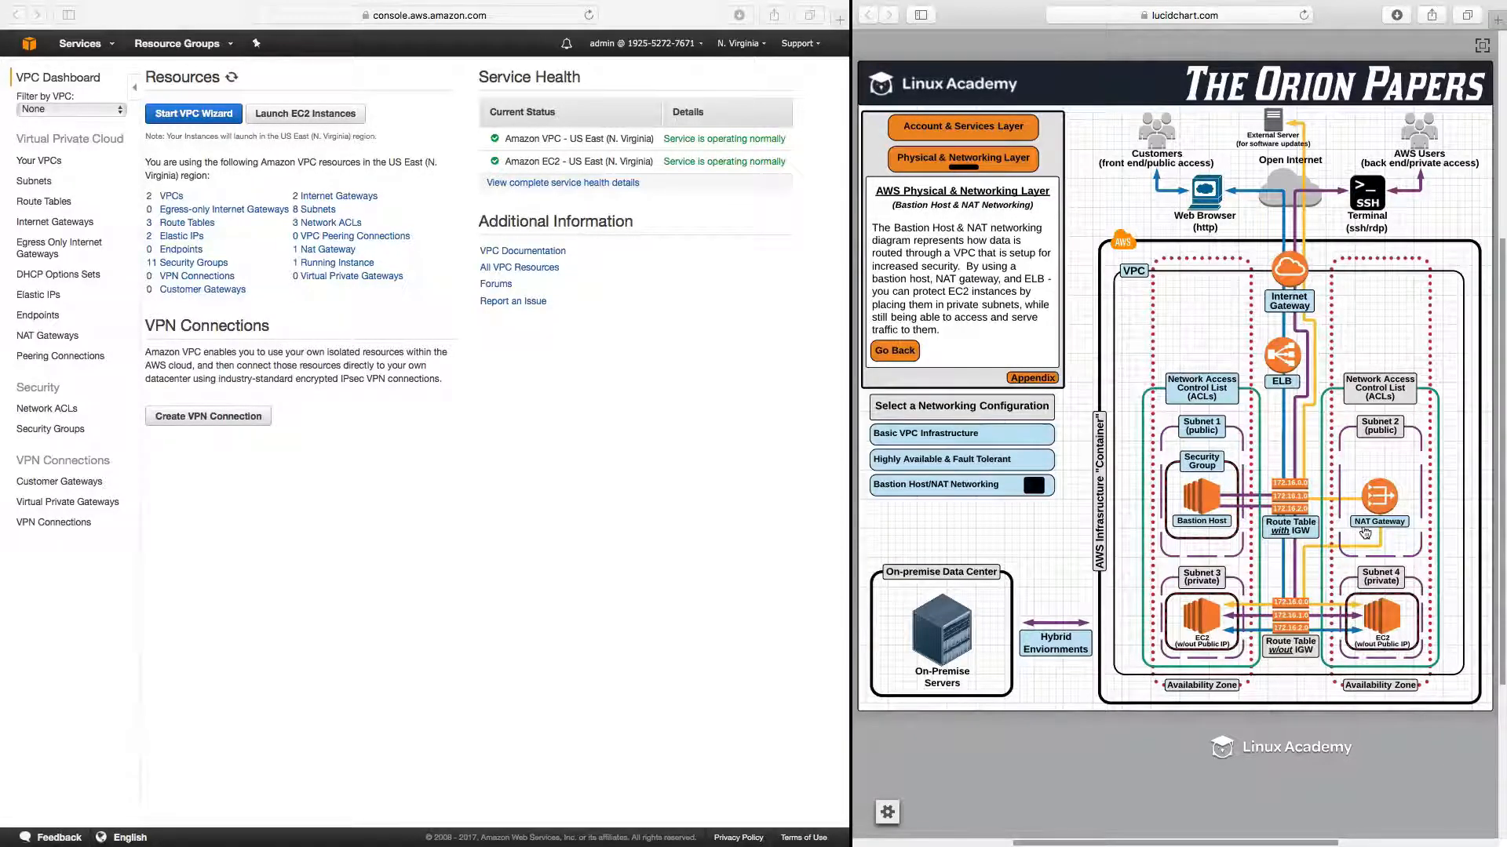
- Show the appendix notes on NAT Gateways and legacy NAT Instances via the NAT Gateway icon
{"action": "left_click", "coordinate": [1378, 522]}
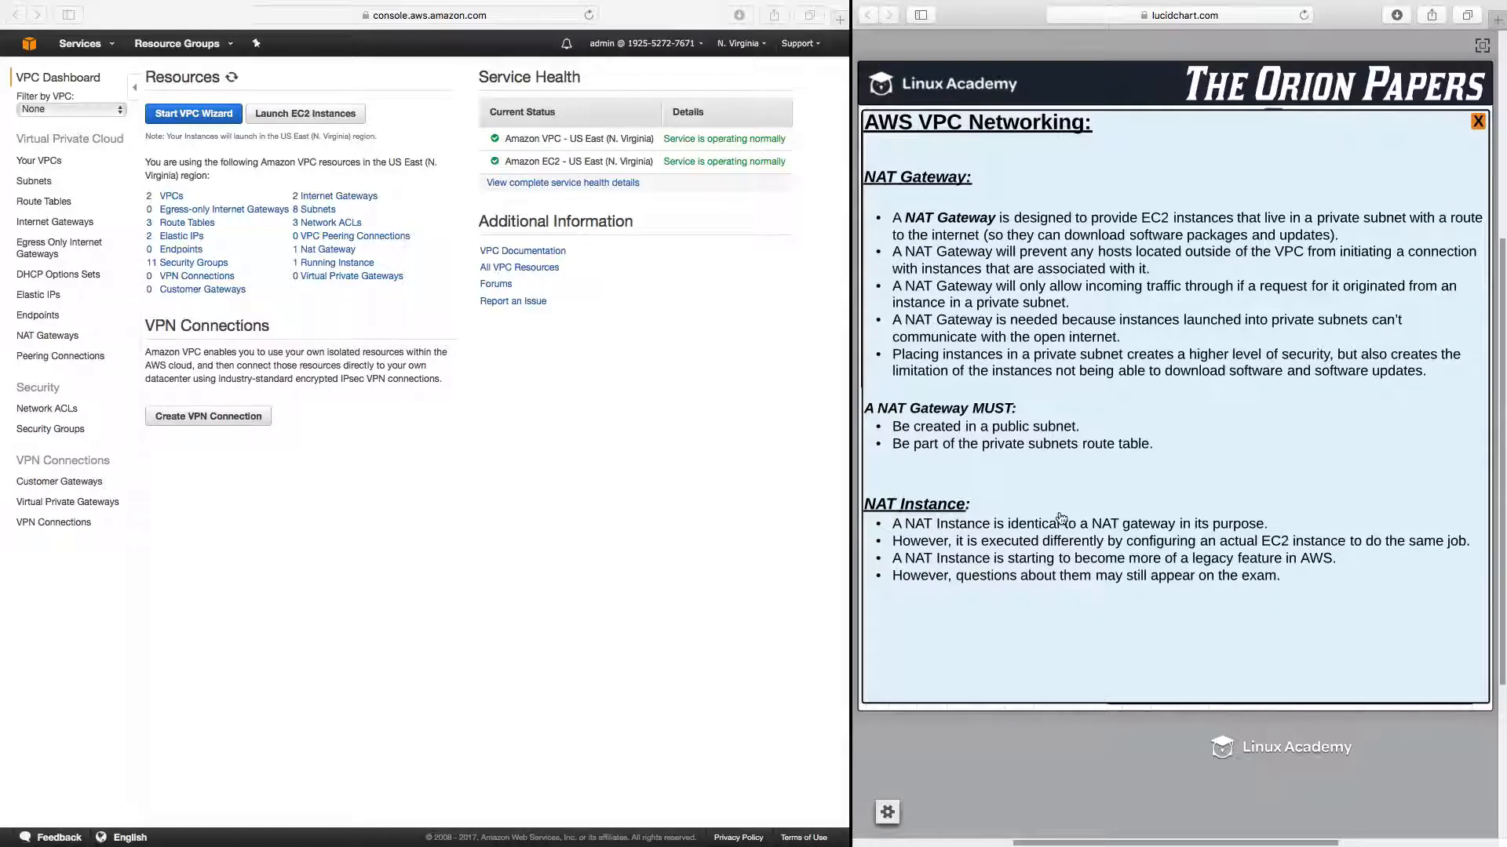
{"action": "mouse_move", "coordinate": [1126, 504]}
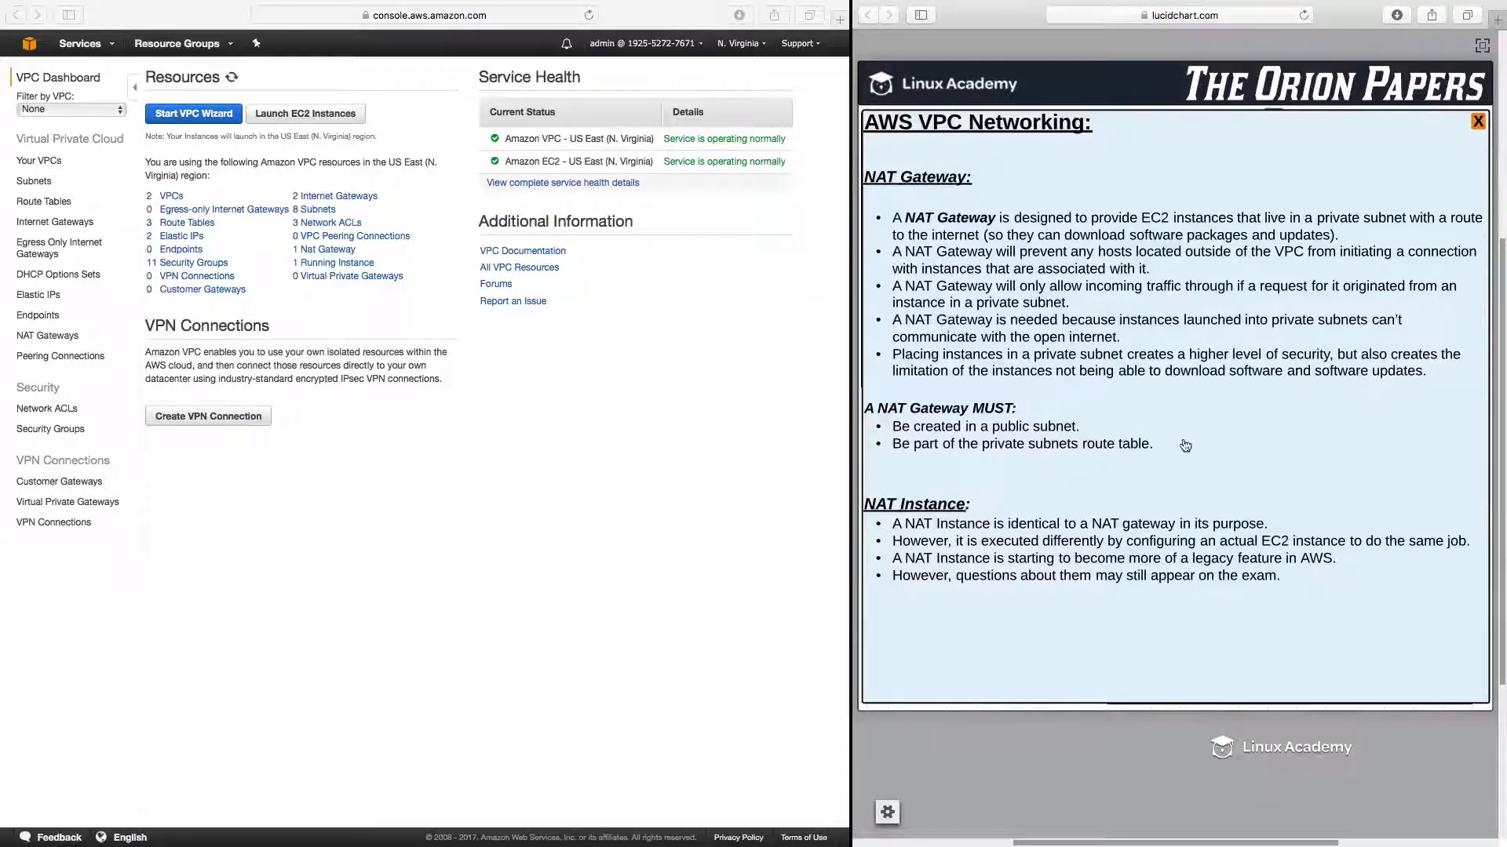
- Close the NAT Gateway appendix panel to return to the Bastion Host & NAT diagram
{"action": "left_click", "coordinate": [1477, 123]}
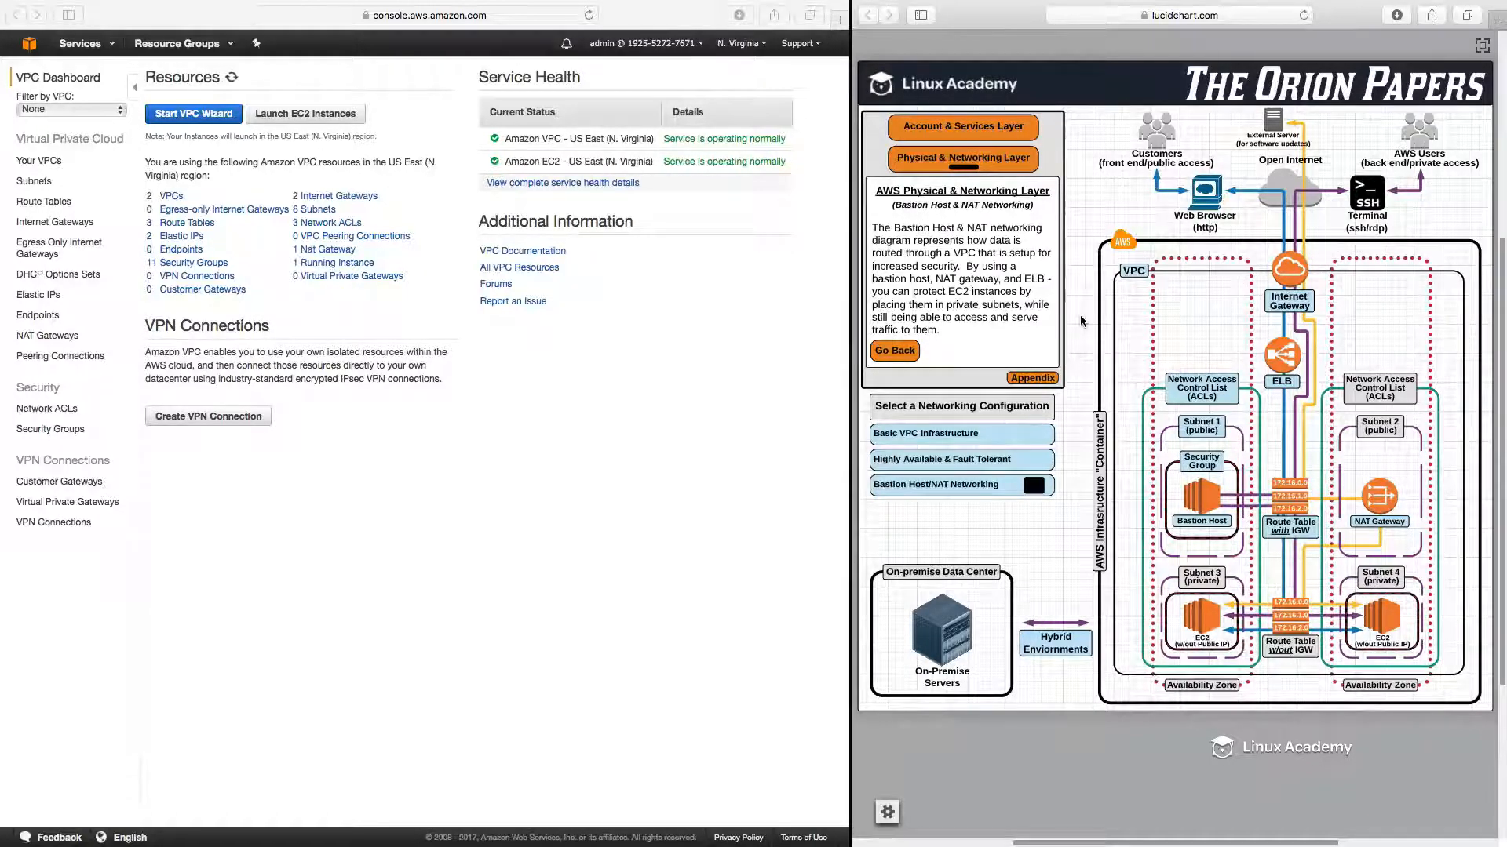
{"action": "mouse_move", "coordinate": [1105, 417]}
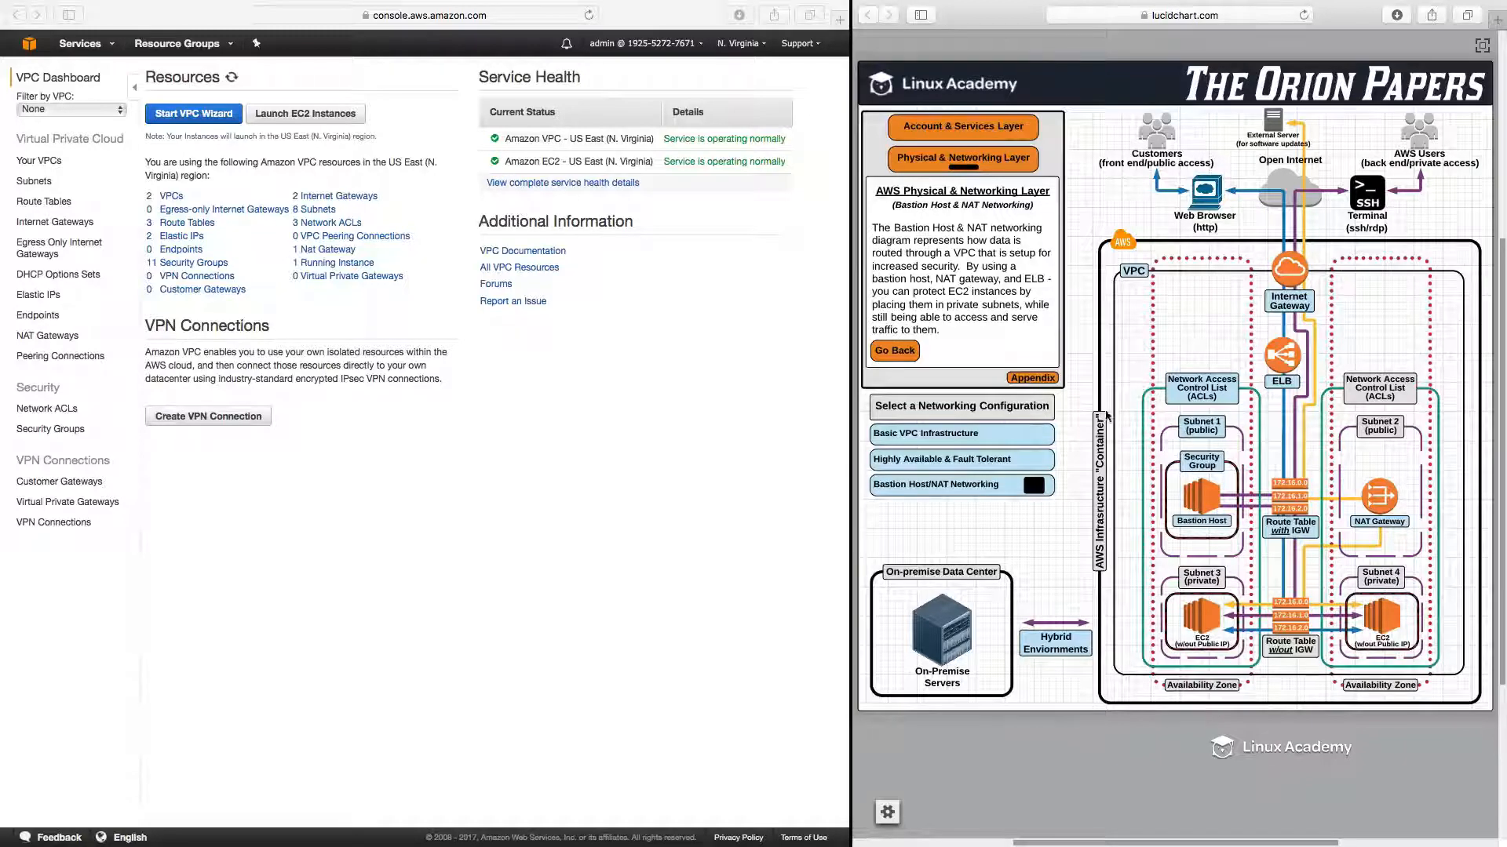